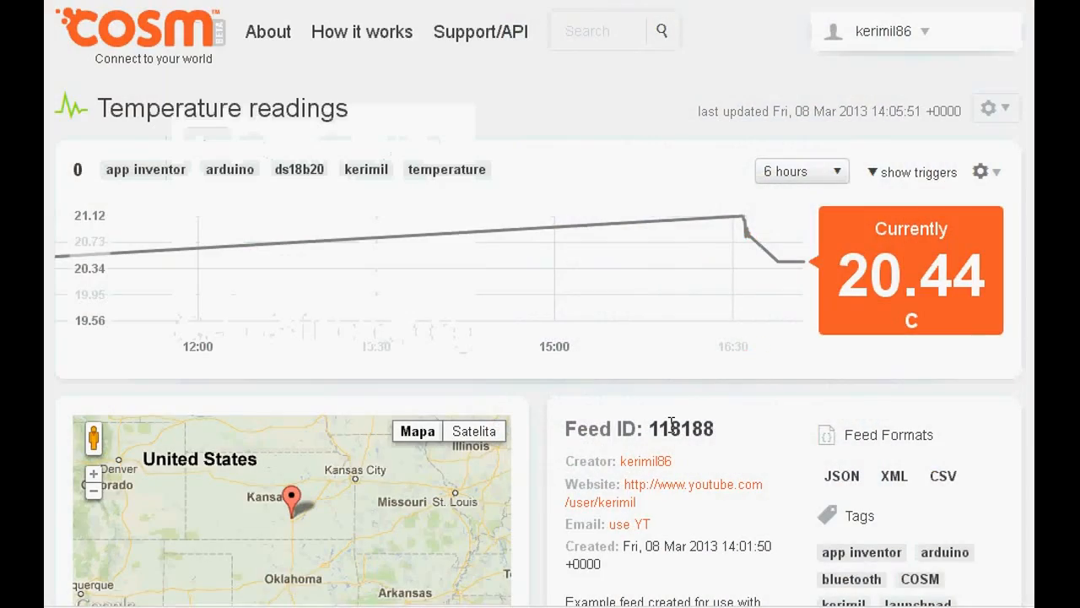
mouse_move(778, 262)
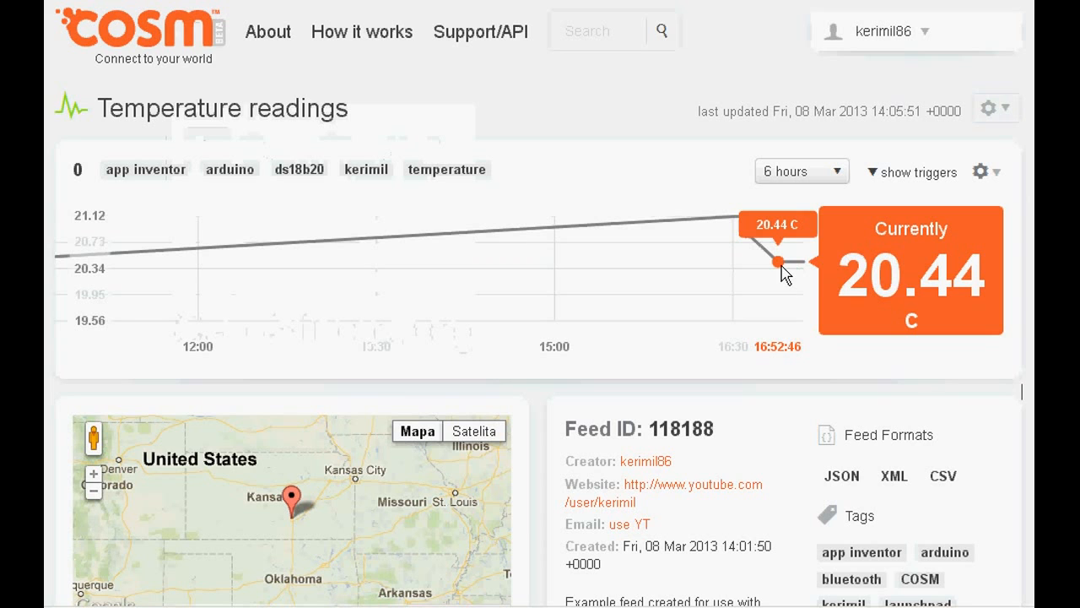
Step: Highlight feed ID 118188 and datastream ID 0 on the Cosm feed page
scroll("down", 3)
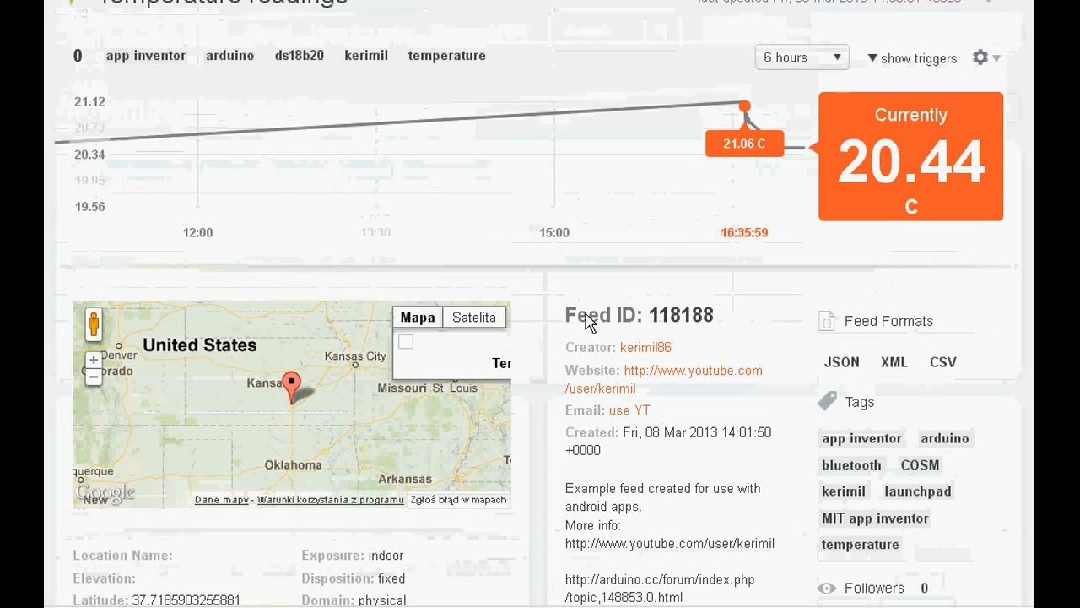
double_click(600, 315)
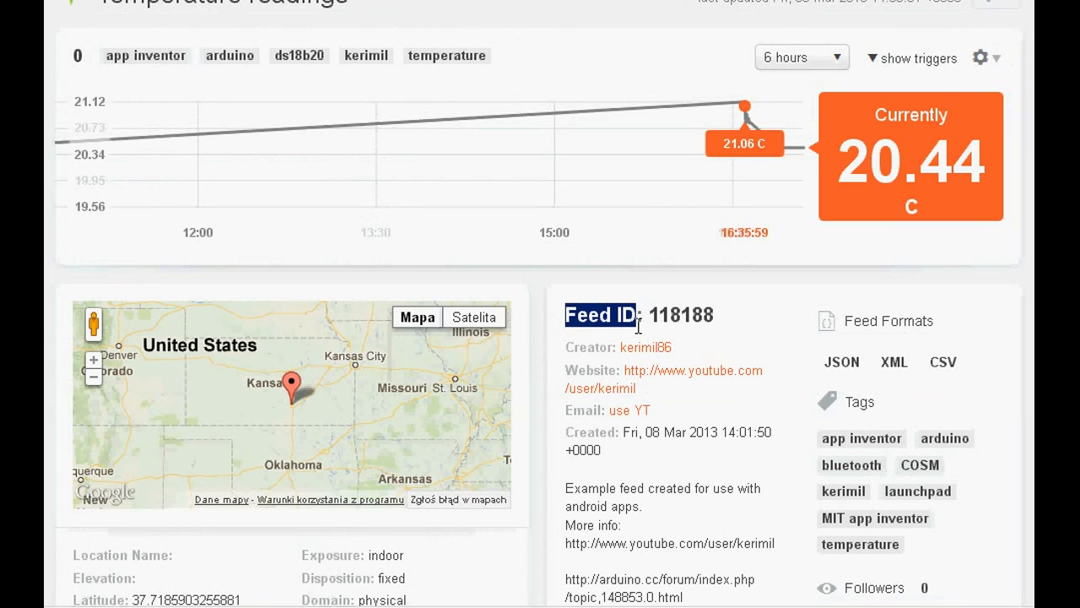
double_click(682, 315)
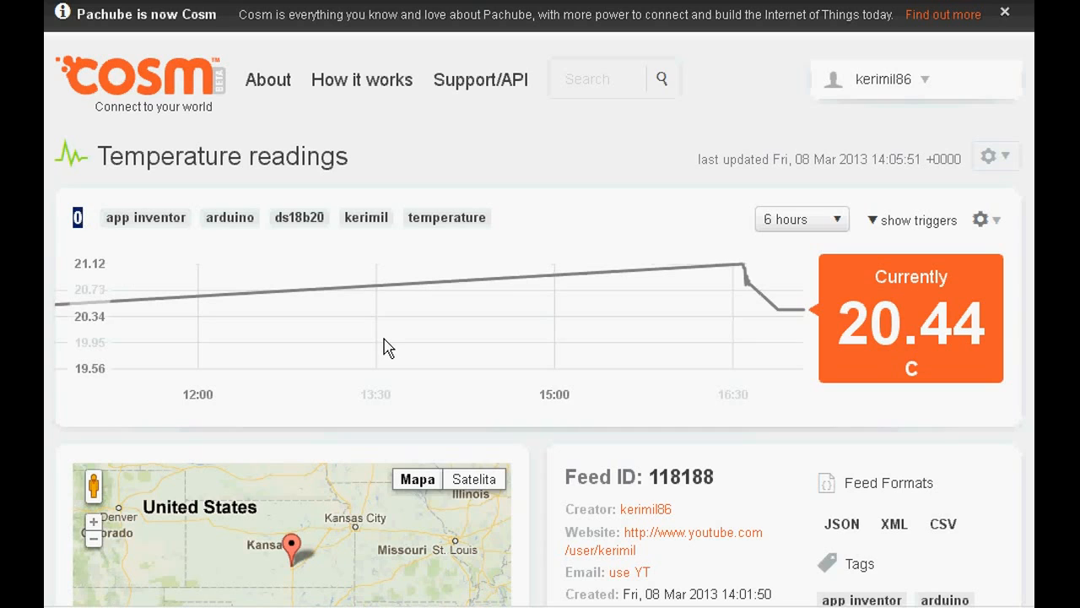
mouse_move(669, 498)
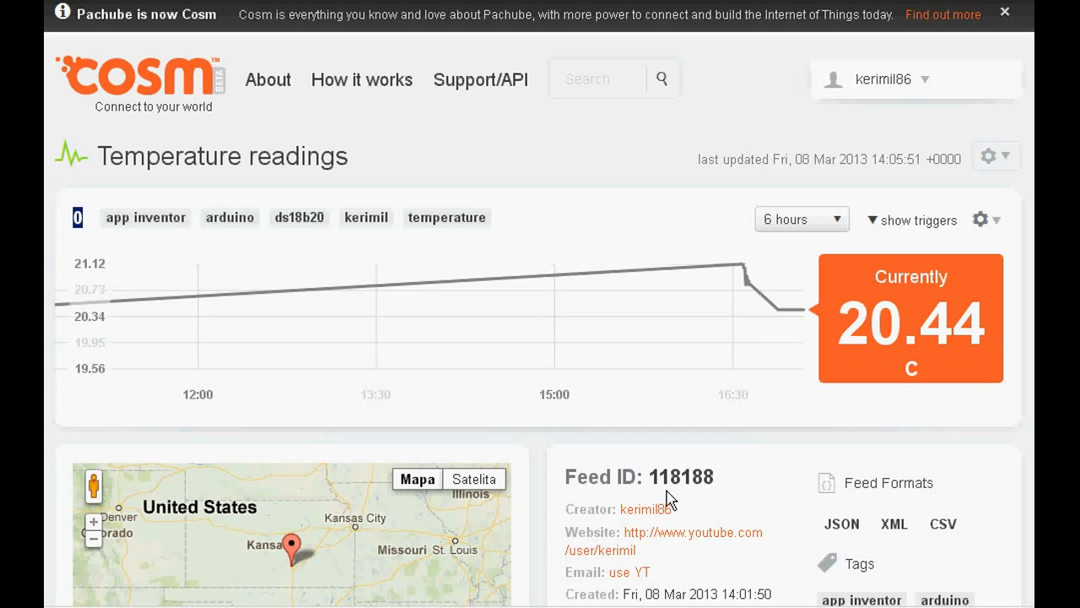
mouse_move(707, 490)
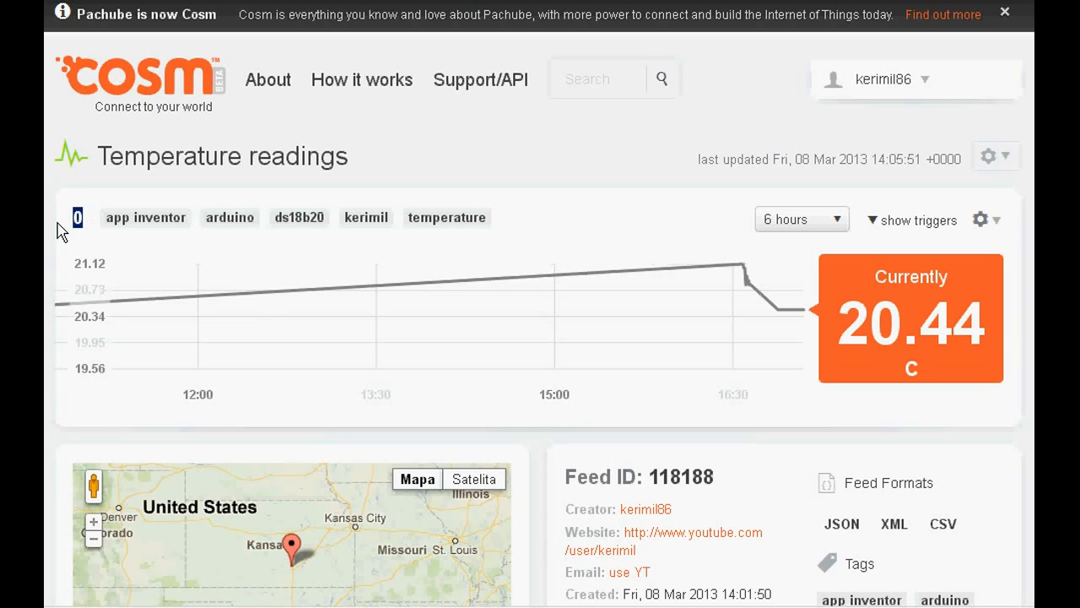
mouse_move(620, 467)
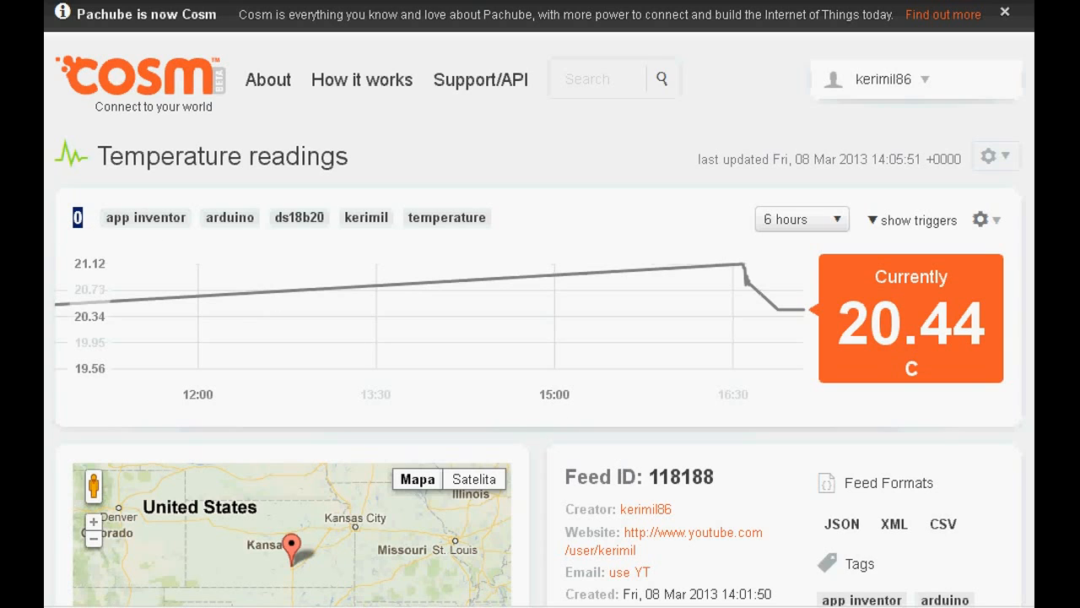
Step: Open the feed's Debug page showing the live log of PUT requests
scroll("down", 3)
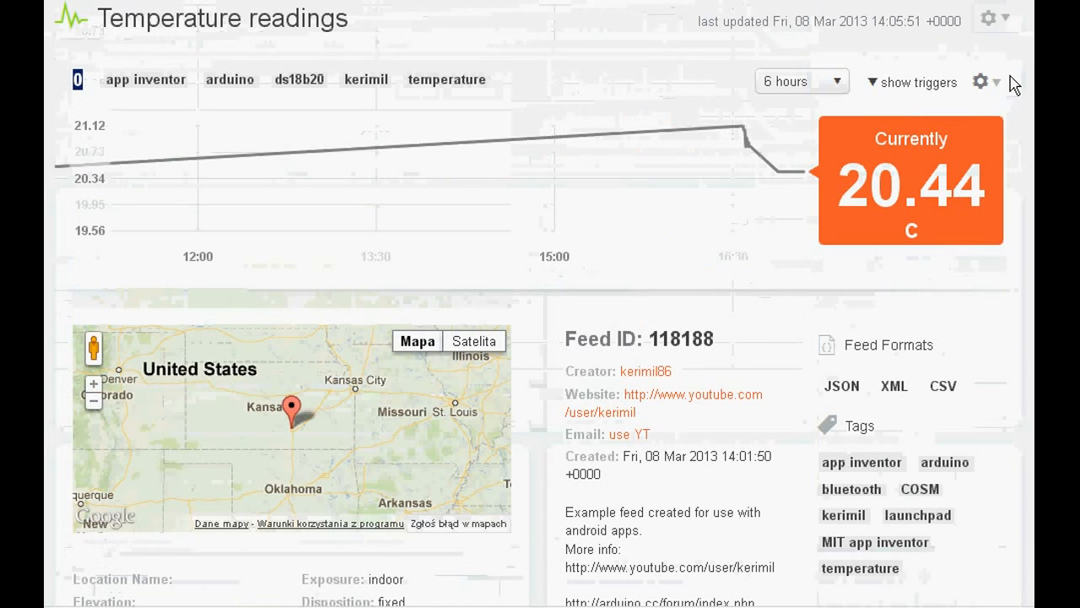
left_click(994, 18)
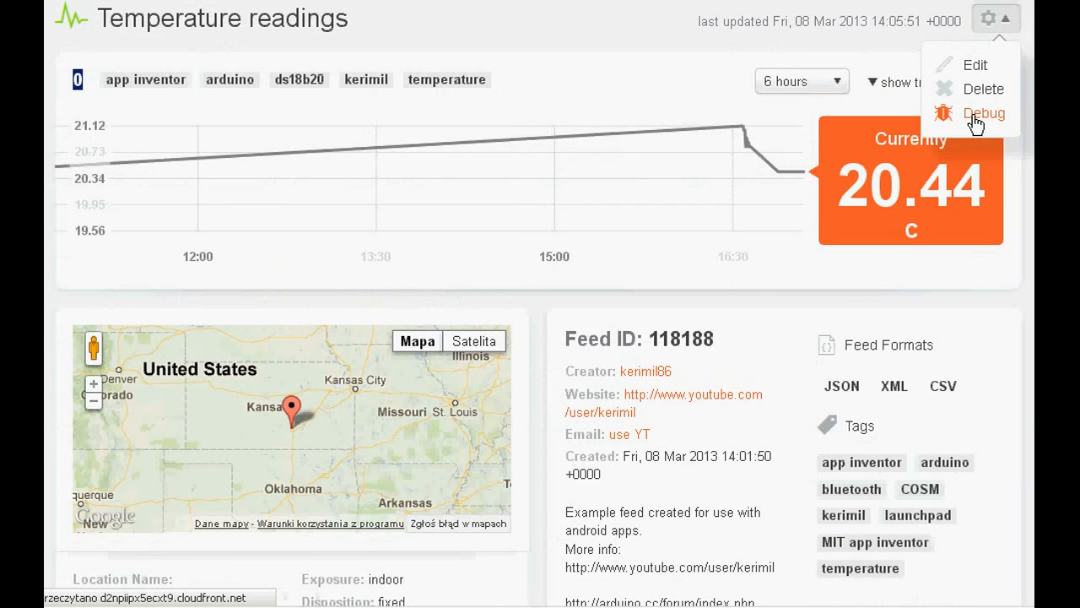
left_click(984, 113)
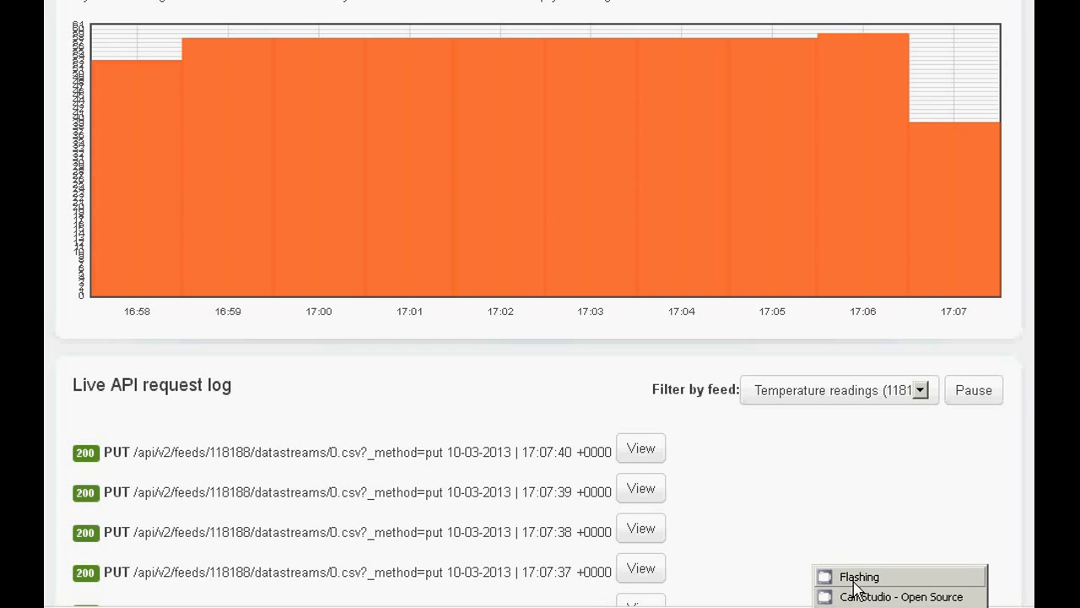
left_click(900, 596)
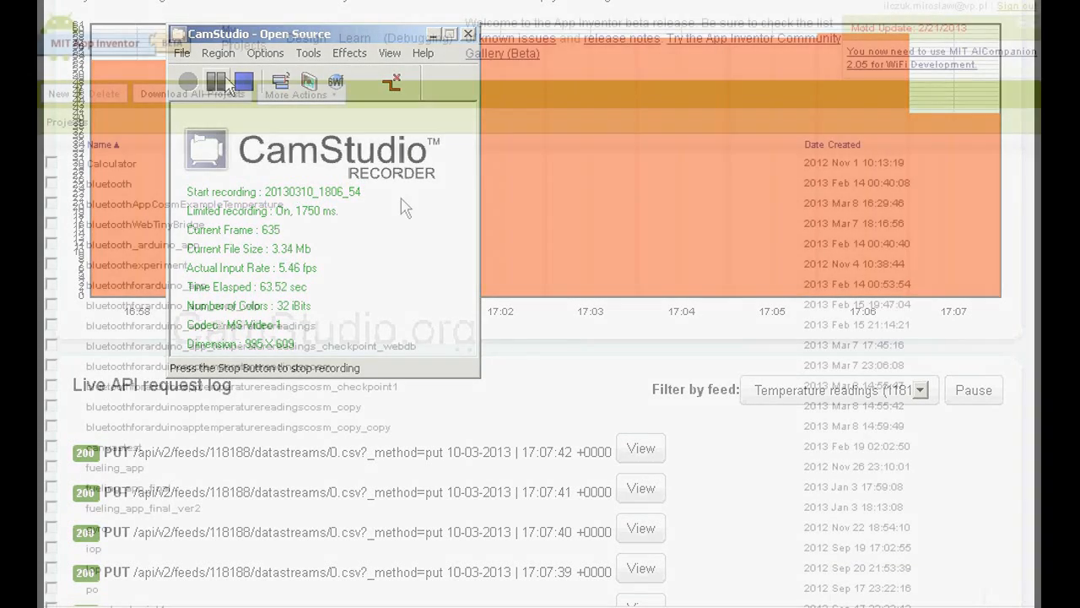
Step: Bring App Inventor's My Projects list forward with the More Actions menu open
left_click(468, 33)
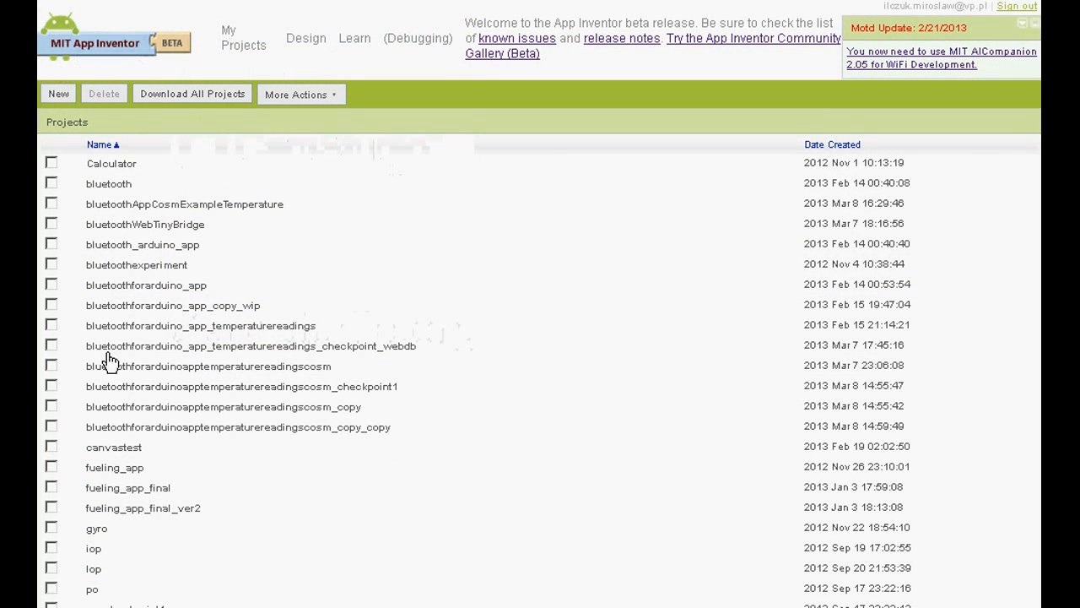
left_click(59, 94)
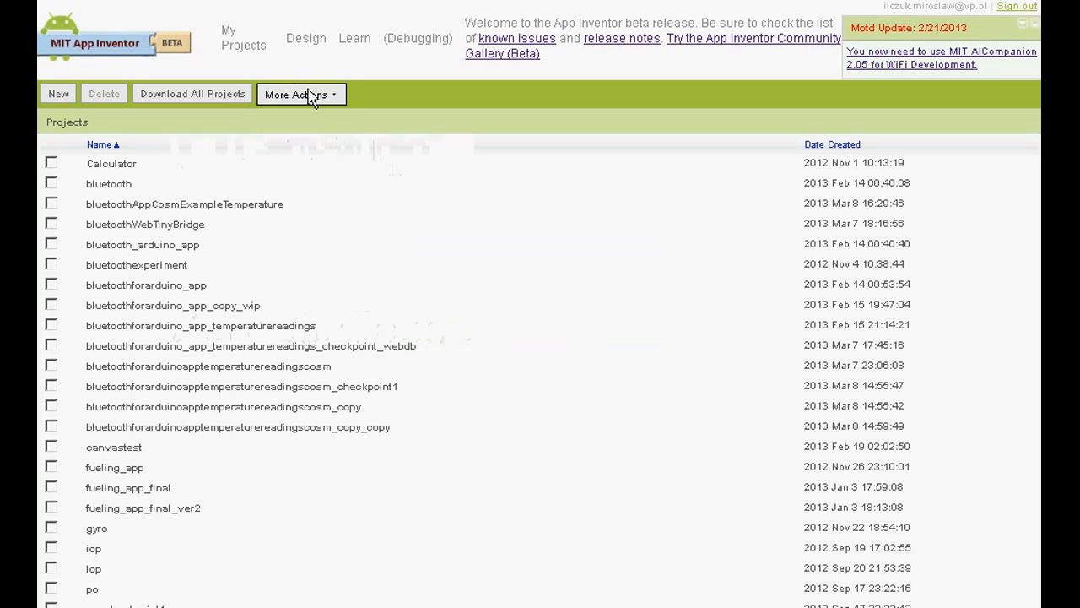
left_click(297, 94)
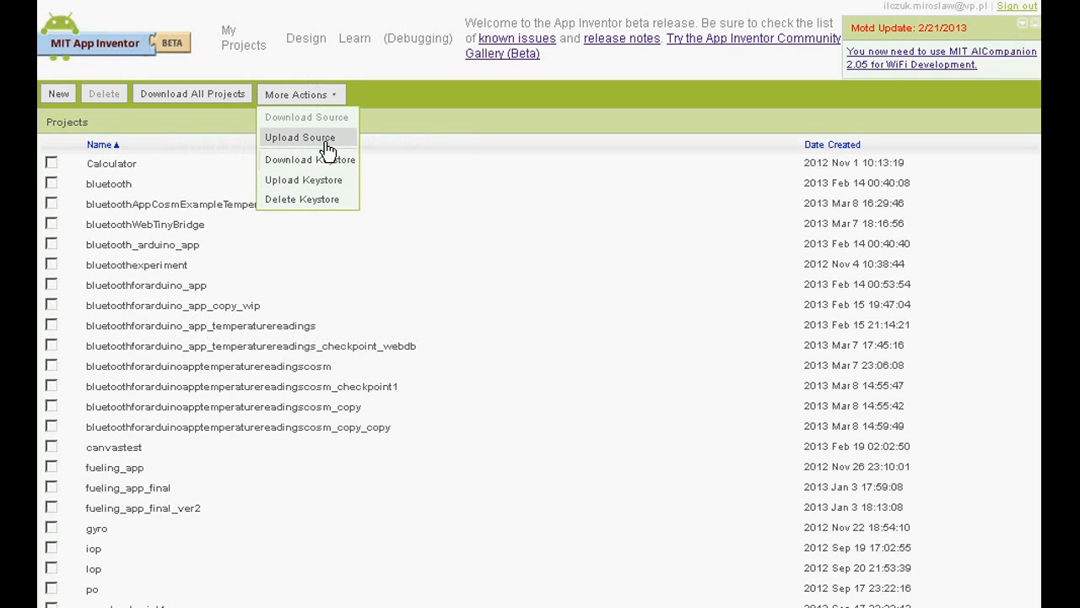
mouse_move(316, 116)
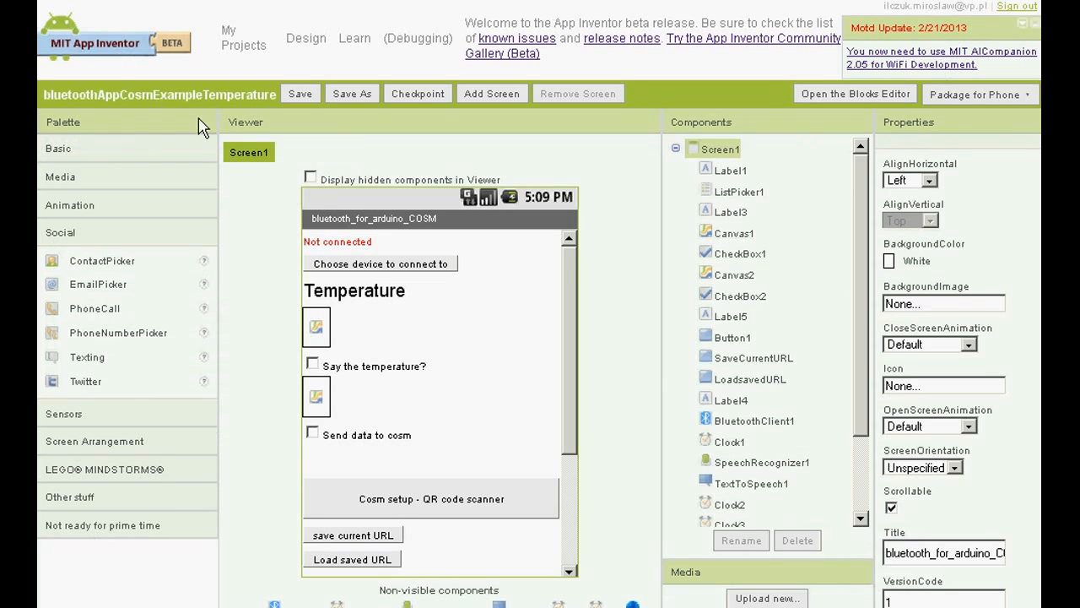
Step: Delete Button2 and Clock4 along with their blocks from the designer
left_click(58, 147)
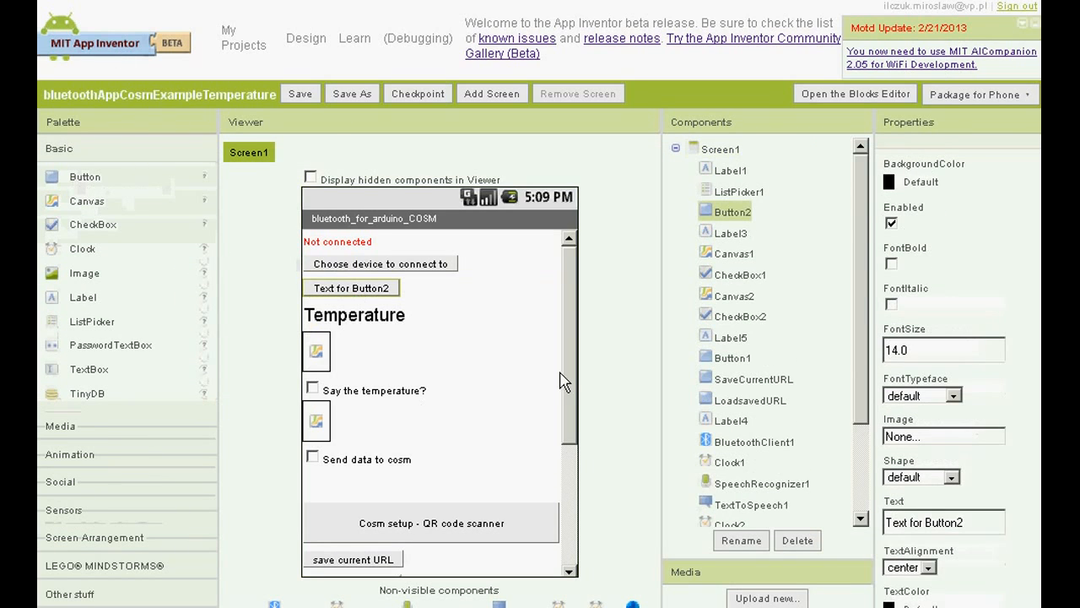
left_click(797, 540)
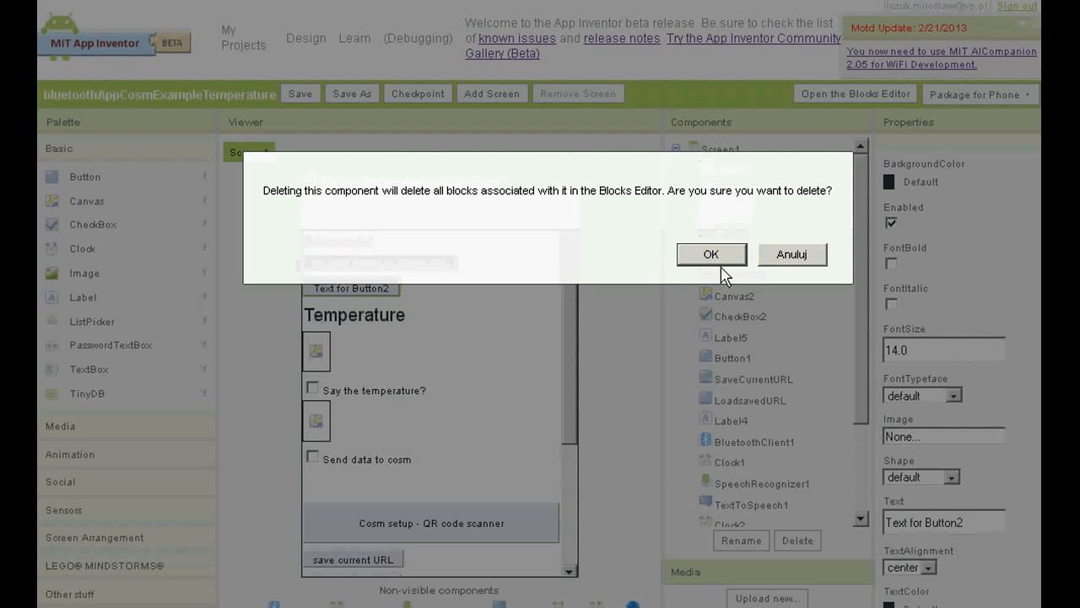
left_click(711, 254)
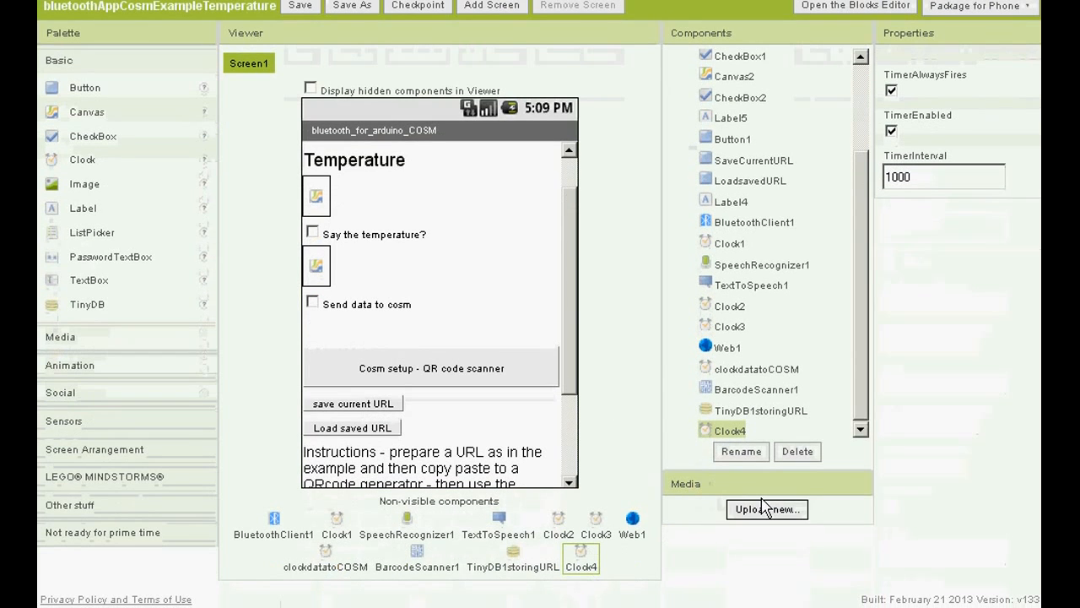
mouse_move(622, 557)
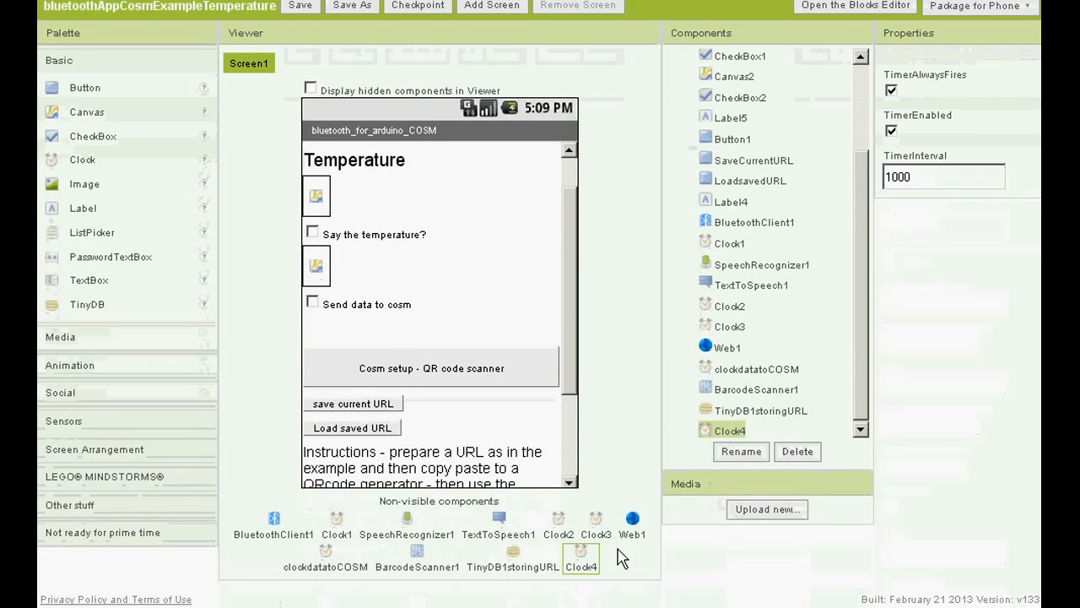
left_click(797, 451)
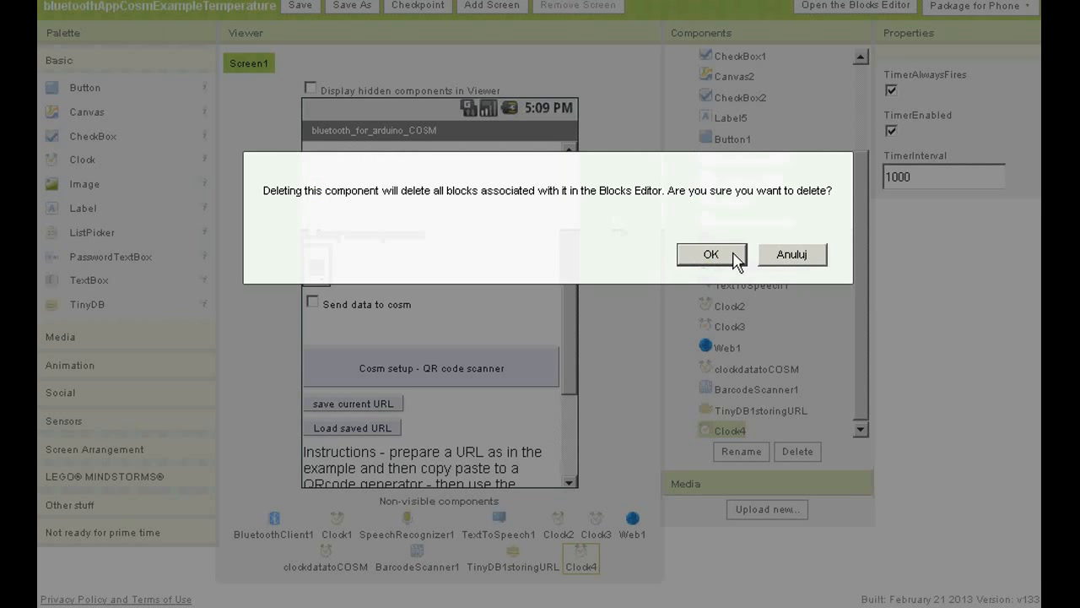
left_click(711, 254)
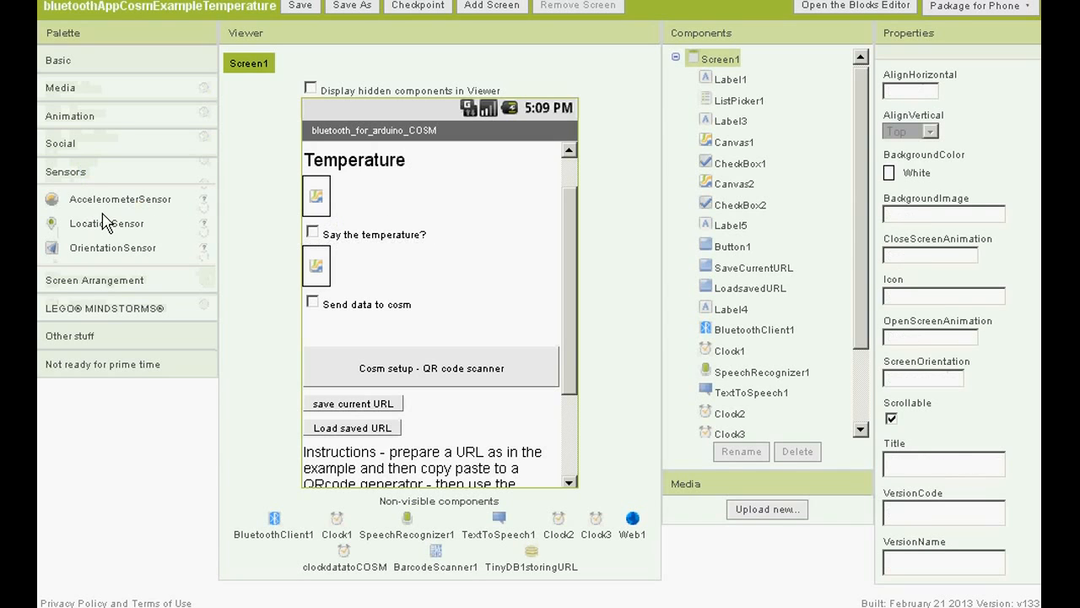
Step: Scroll the Blocks Editor to clockdatatoCOSM.Timer and select its set Web1.Url block
left_click(855, 6)
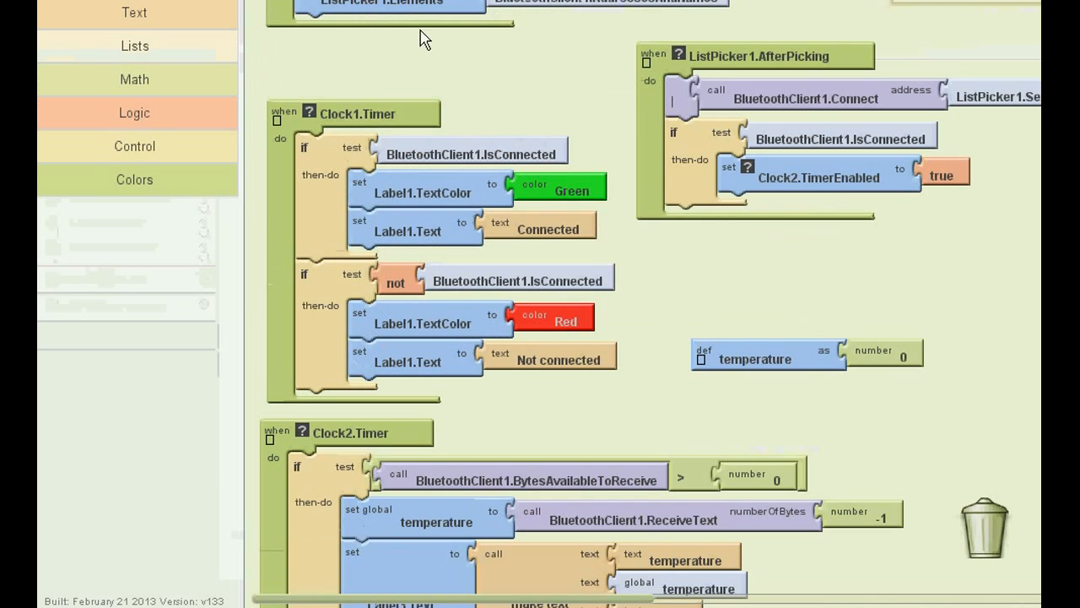
scroll("down", 3)
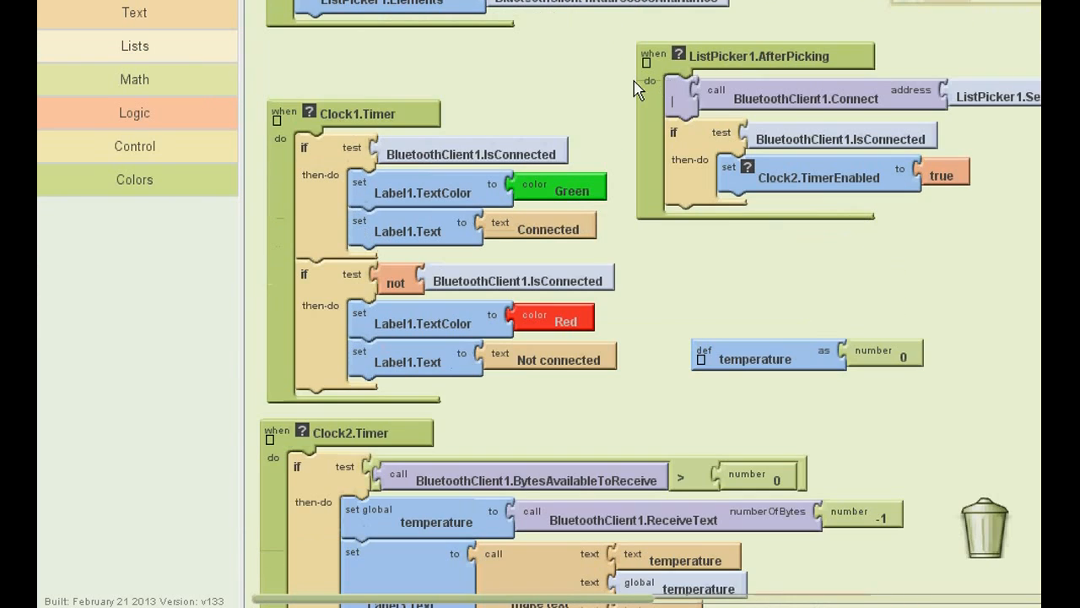
mouse_move(1029, 33)
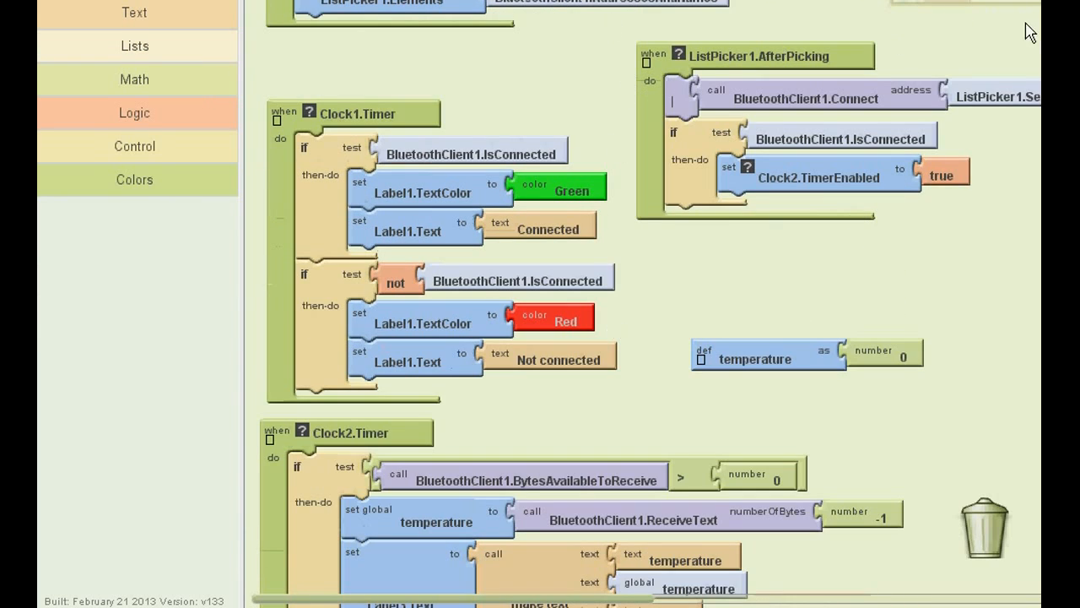
mouse_move(910, 282)
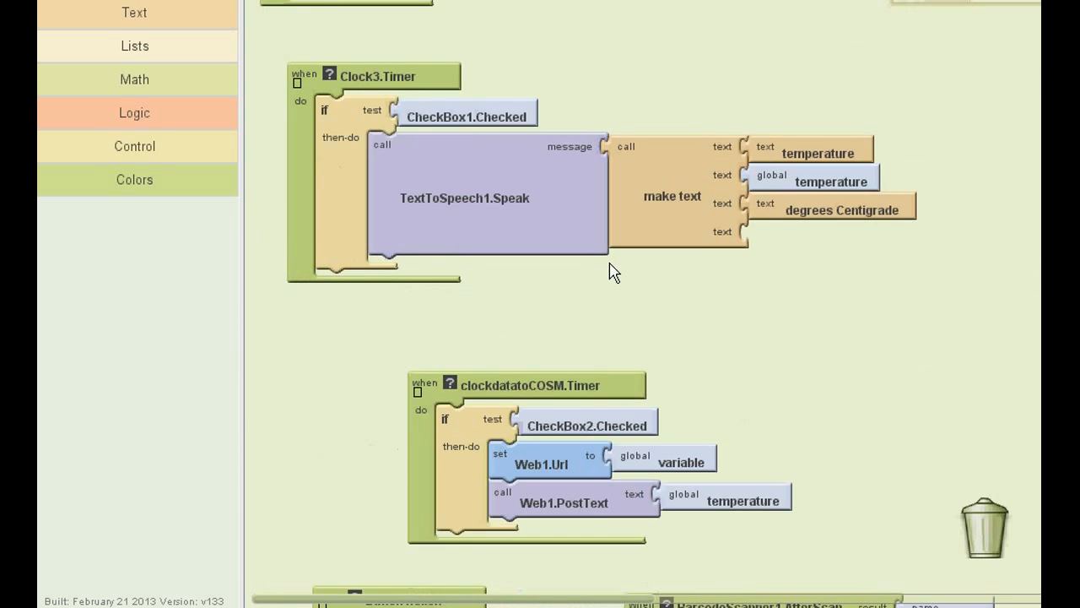
scroll("down", 3)
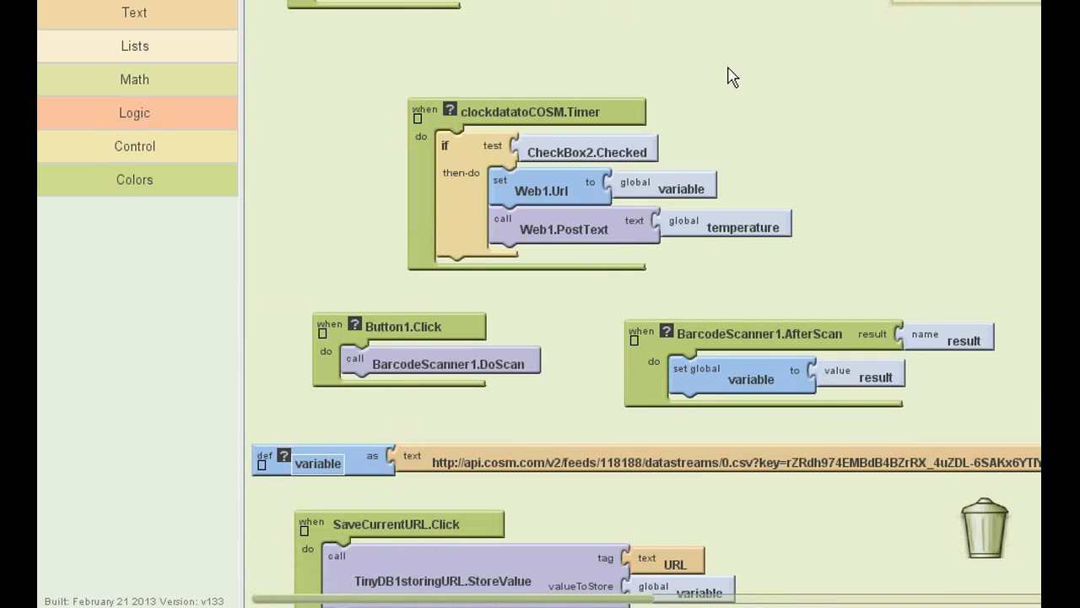
mouse_move(398, 61)
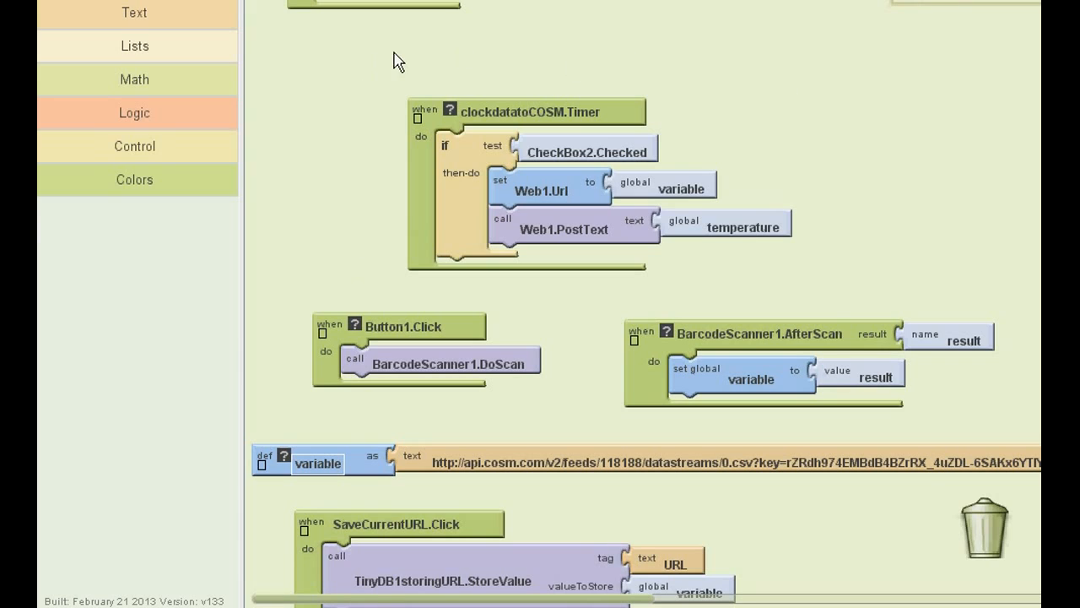
mouse_move(373, 176)
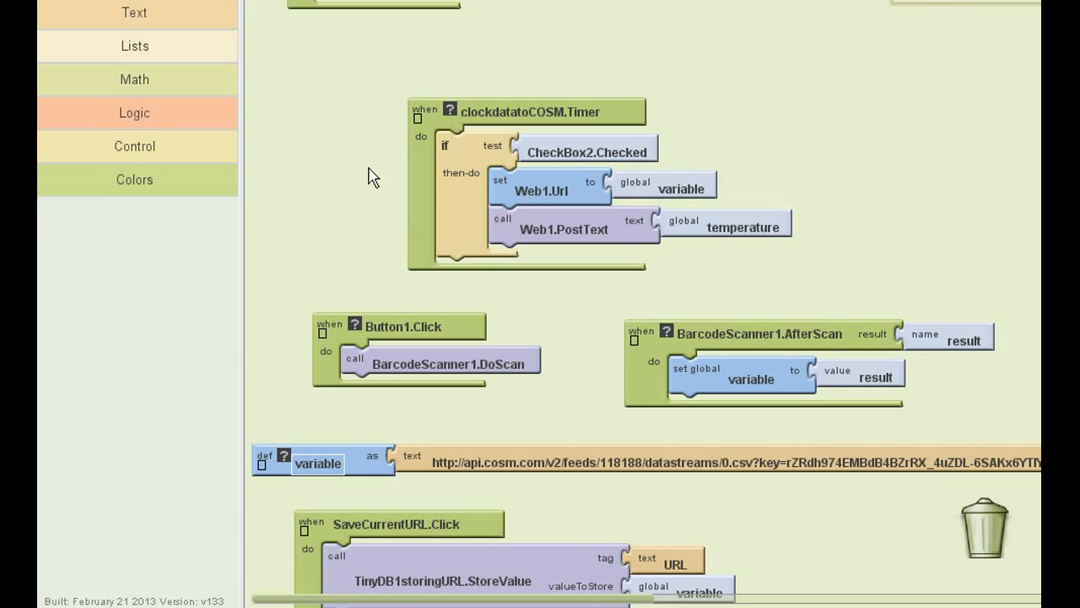
mouse_move(551, 204)
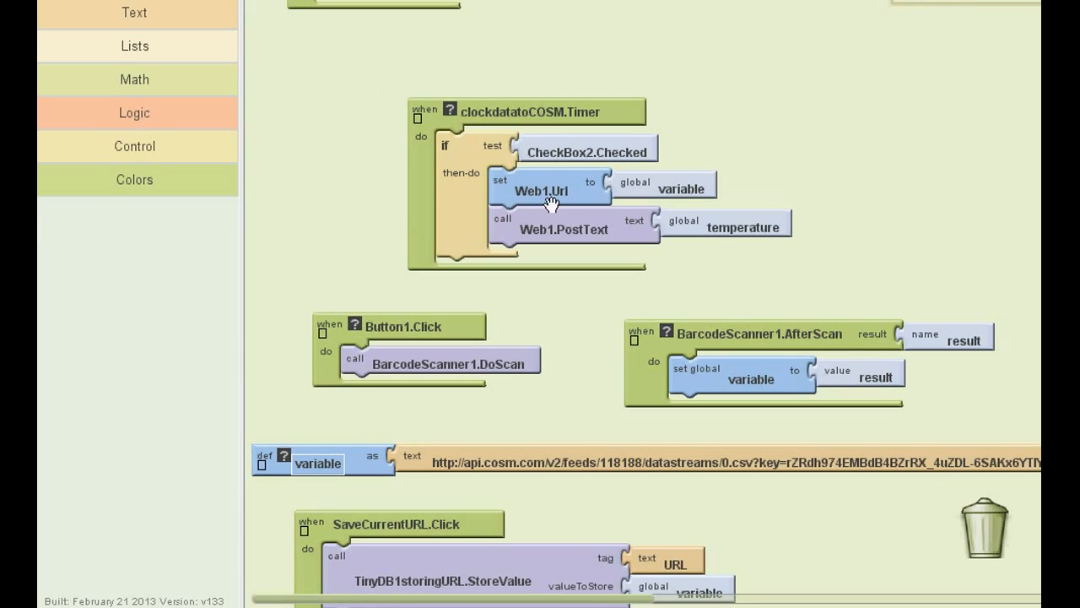
left_click(676, 184)
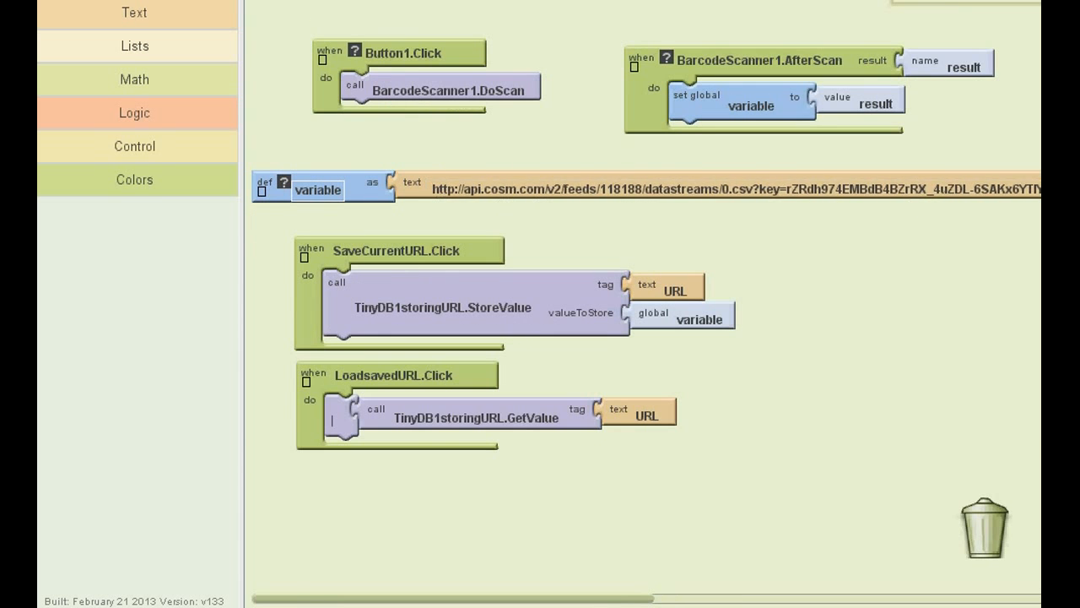
mouse_move(475, 173)
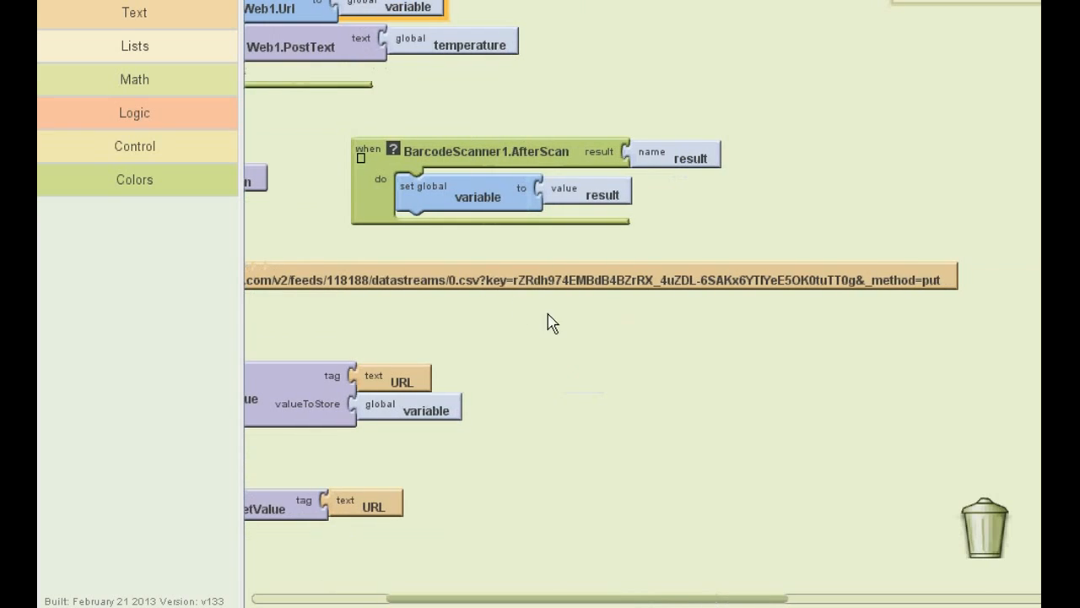
Step: Edit the global variable's Cosm URL text so it ends with &_method=put
left_click(599, 277)
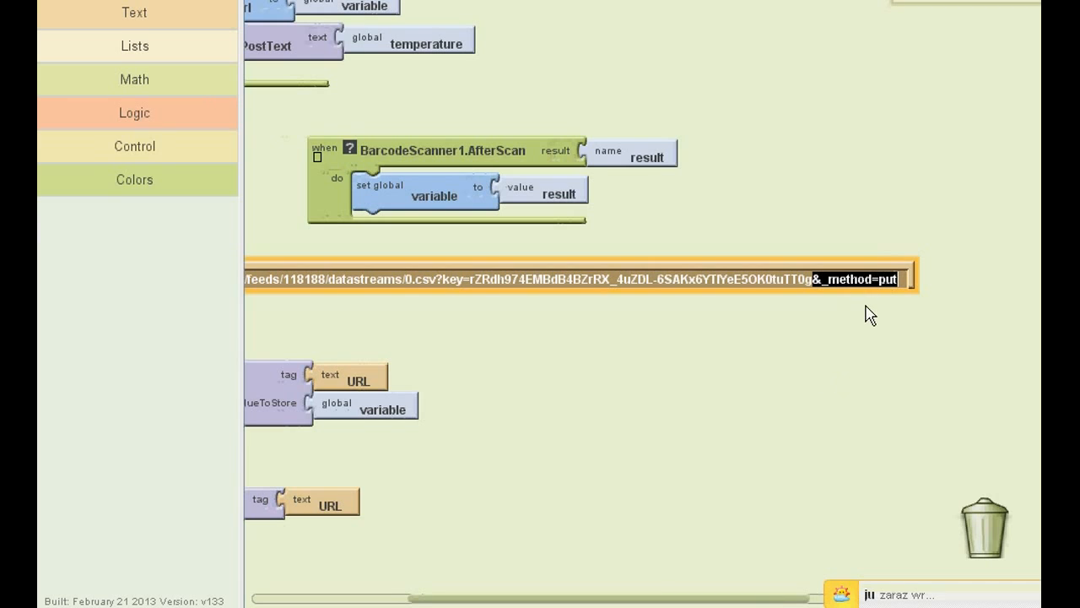
mouse_move(920, 280)
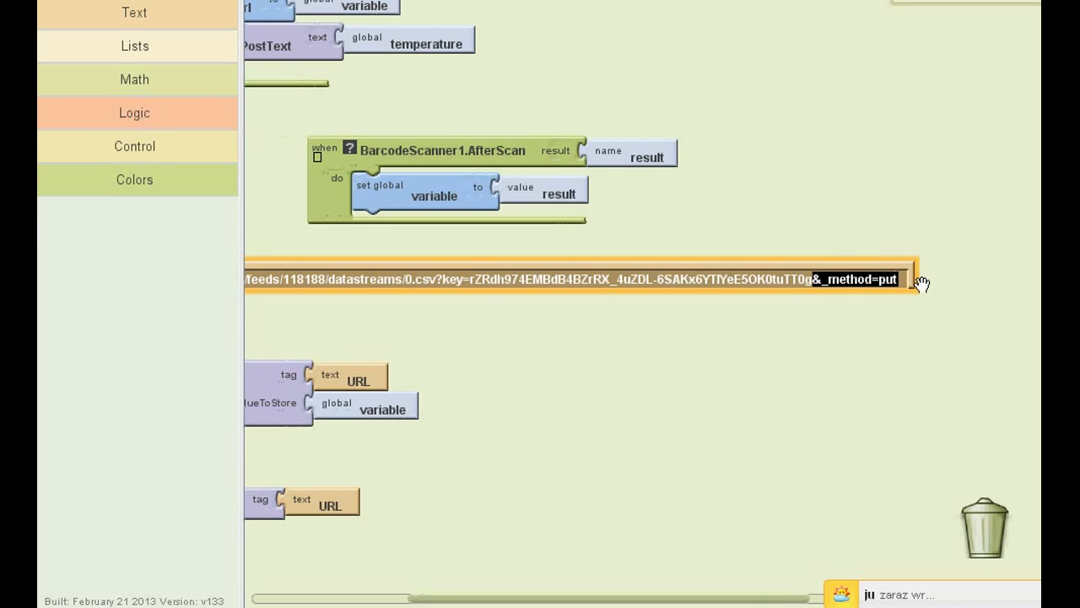